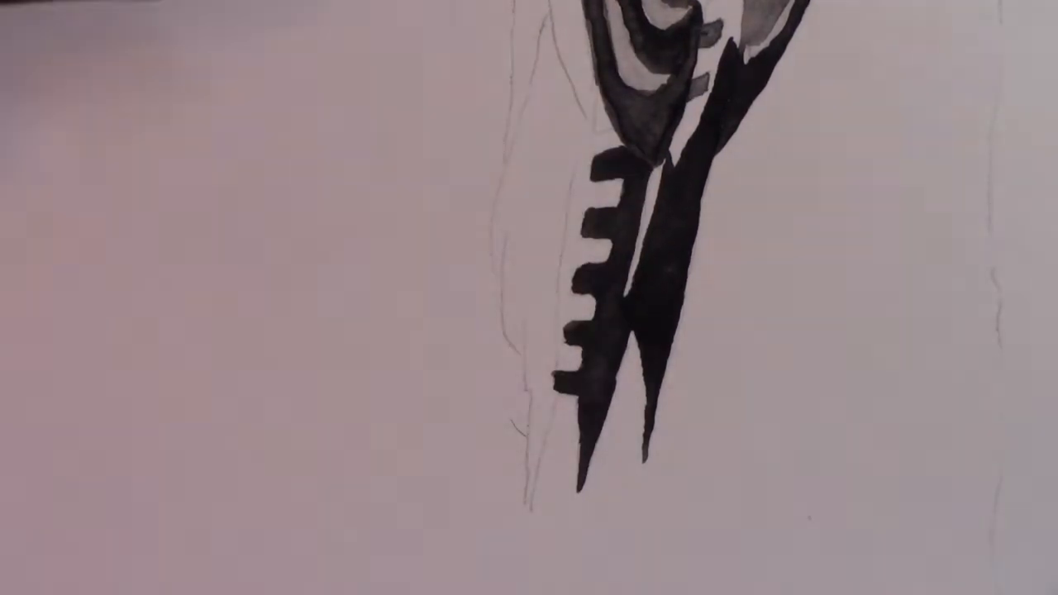
# - Ink a long vertical black stroke down the left edge of the notched shape along the pencil guide
pyautogui.moveTo(562, 124); pyautogui.dragTo(562, 372)
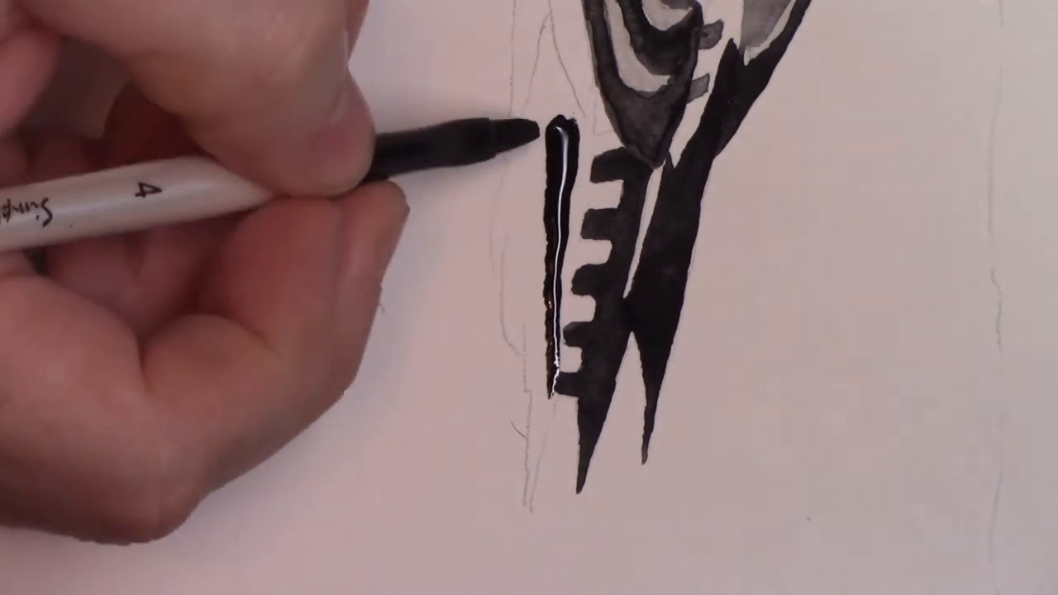